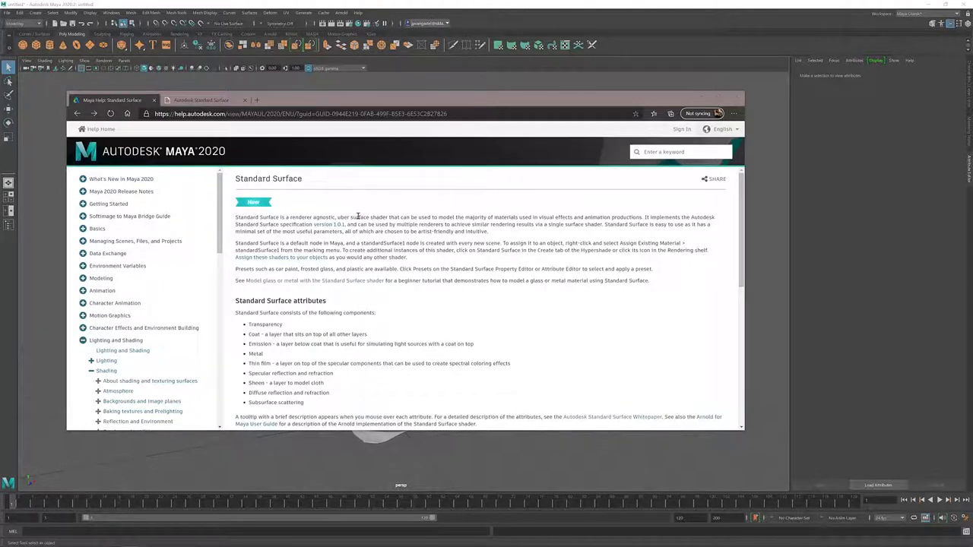
mouse_move(201, 100)
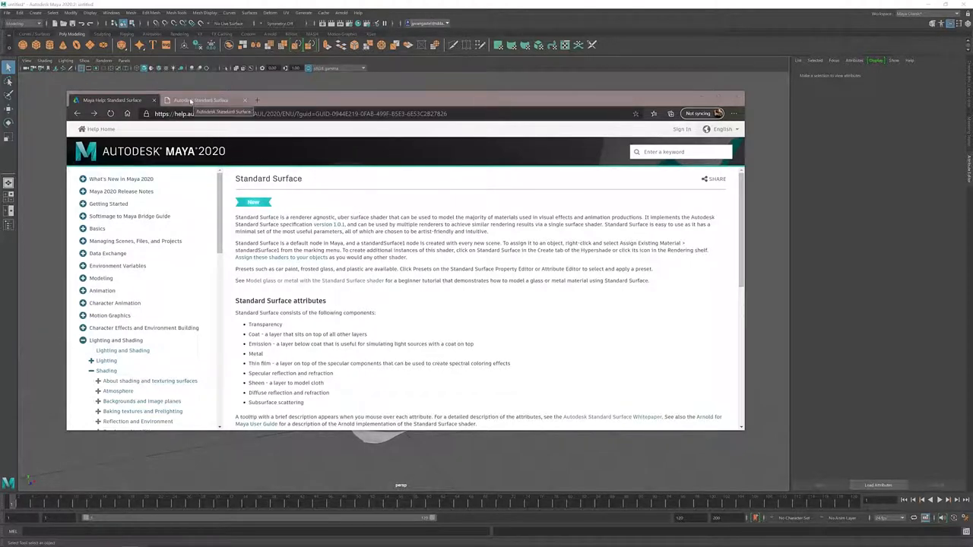
Review the Autodesk Standard Surface specification in Chrome, then minimize the browser to return to Maya.
left_click(201, 100)
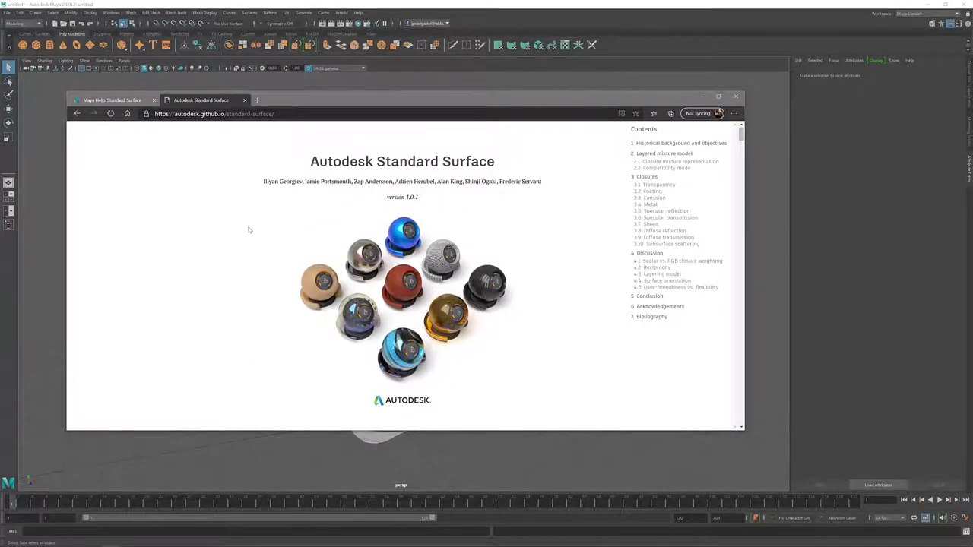
scroll("down", 3)
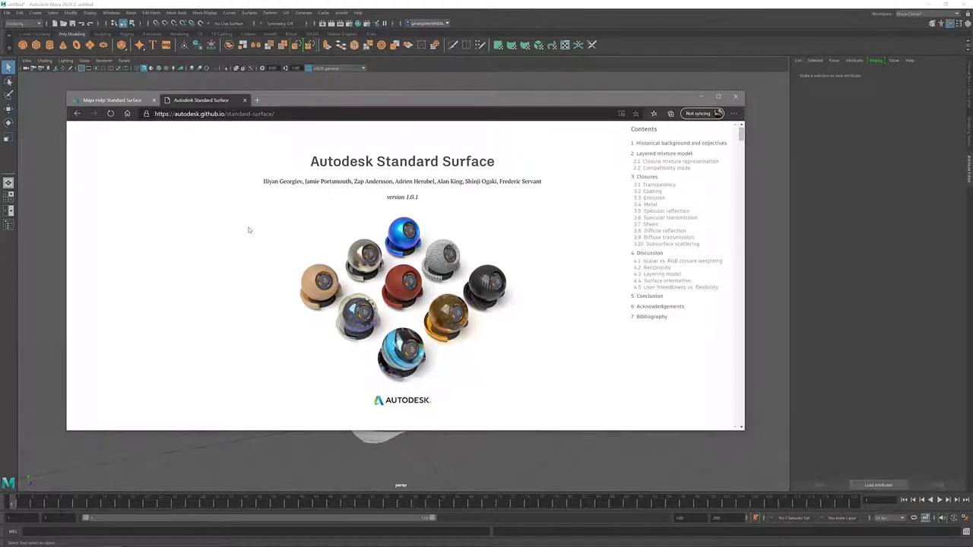
mouse_move(623, 132)
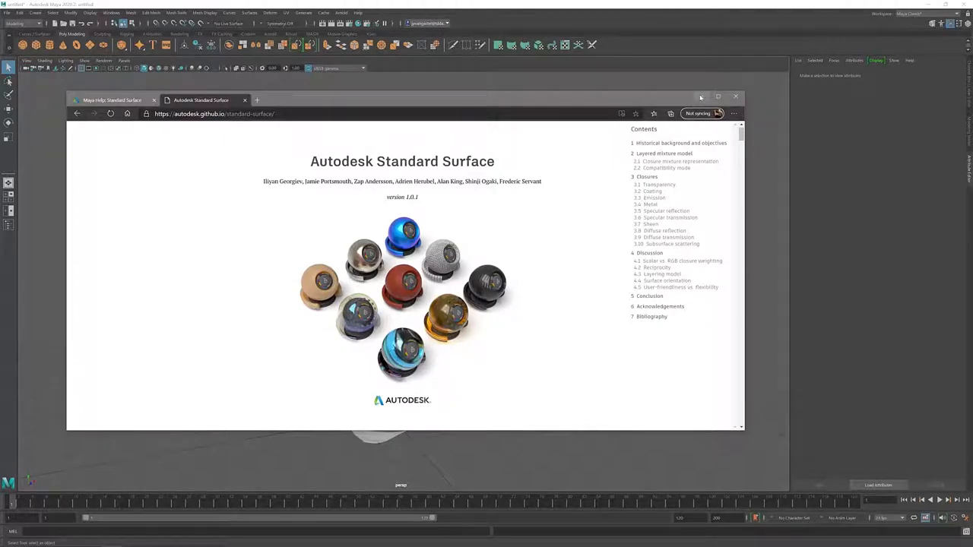
left_click(735, 97)
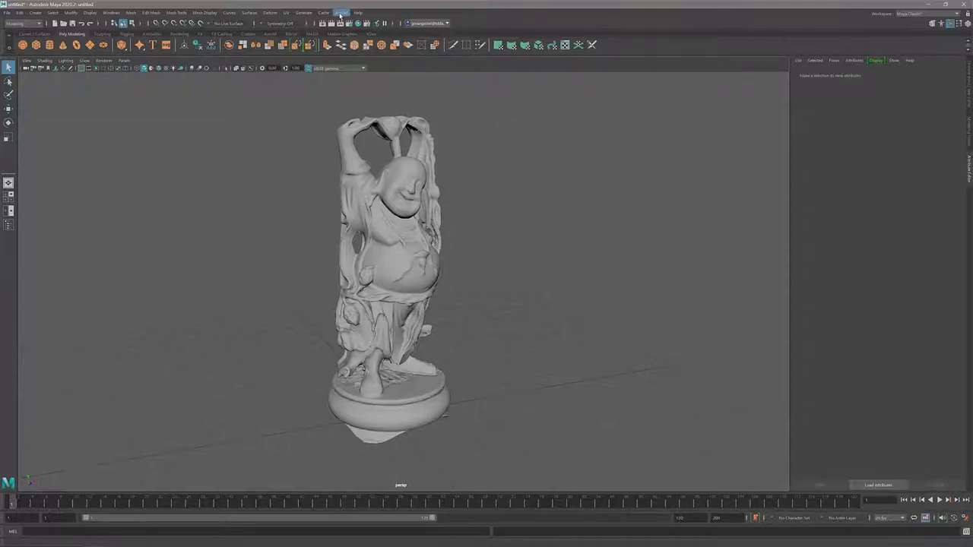
Create an Arnold Skydome Light in the Buddha statue scene.
left_click(340, 12)
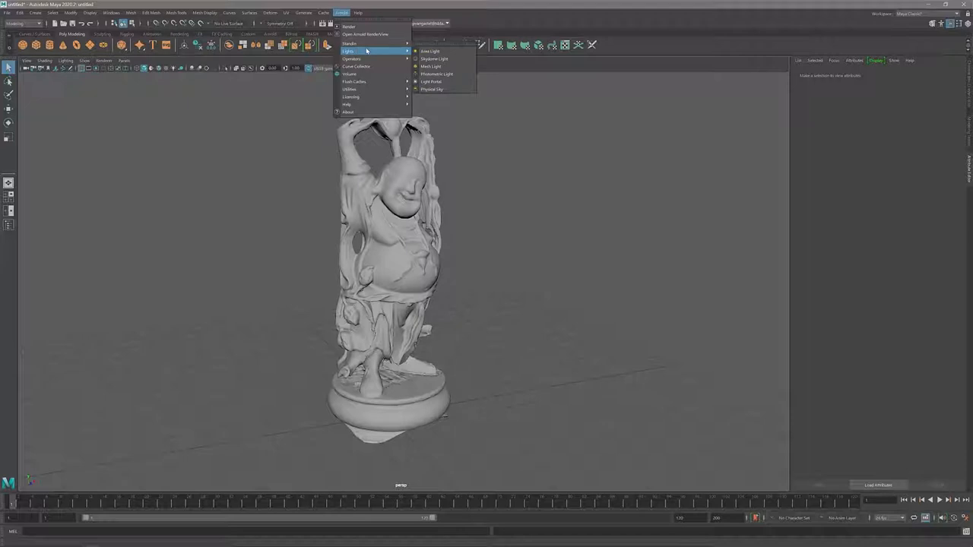
mouse_move(380, 53)
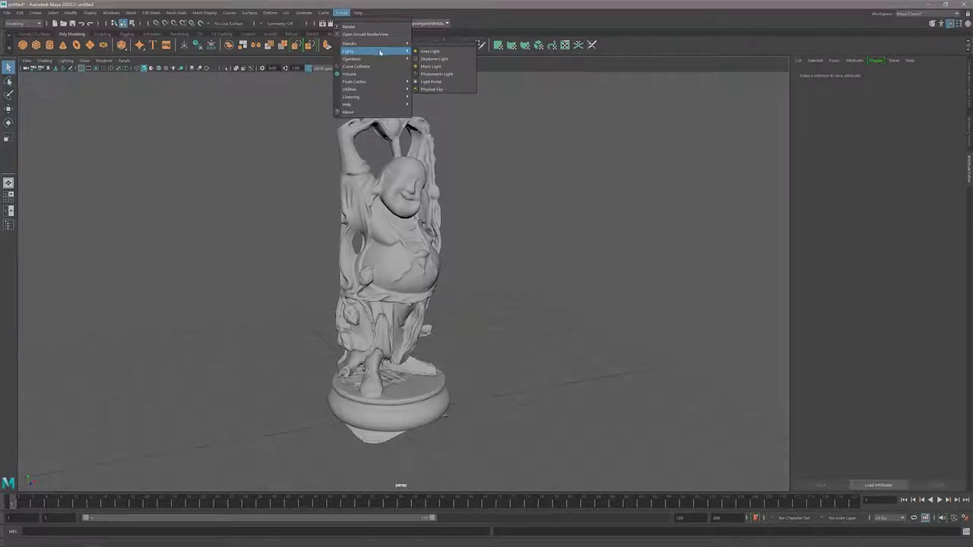
mouse_move(435, 58)
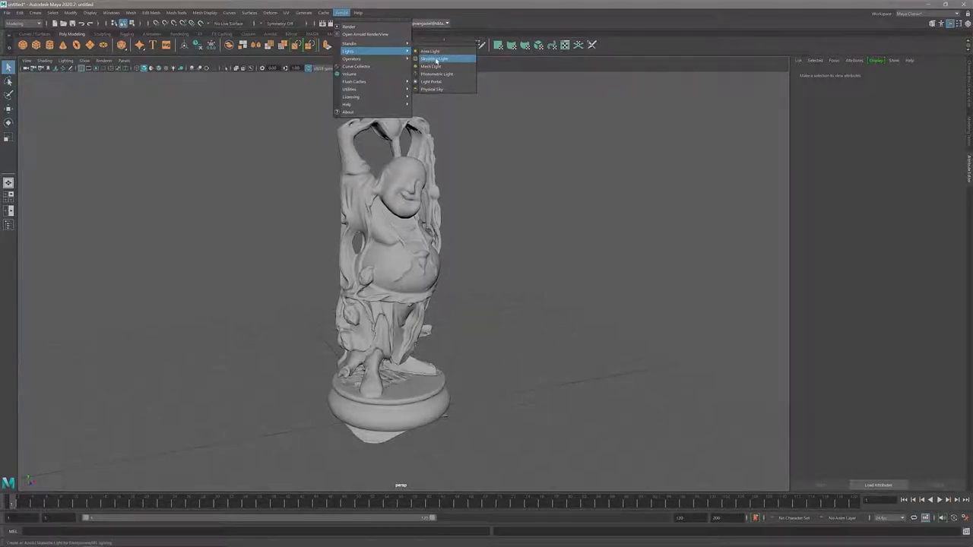
left_click(435, 58)
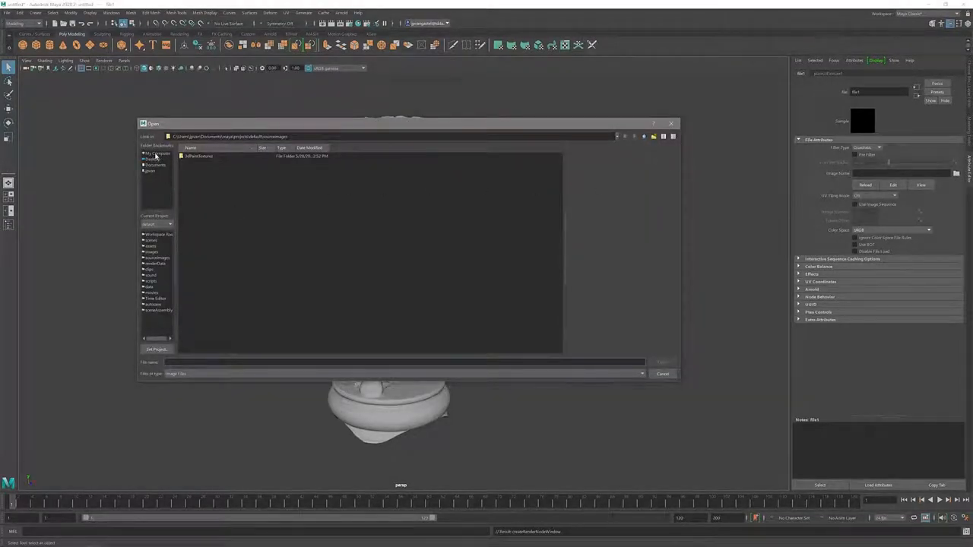
Load the artist's workshop .hdr image from the HDR folder into the skydome's Color.
left_click(155, 152)
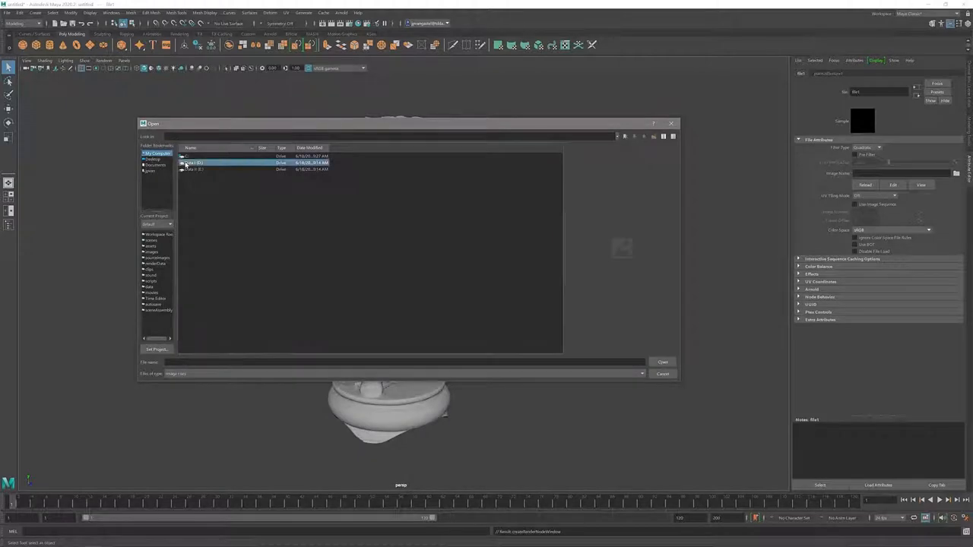
double_click(194, 161)
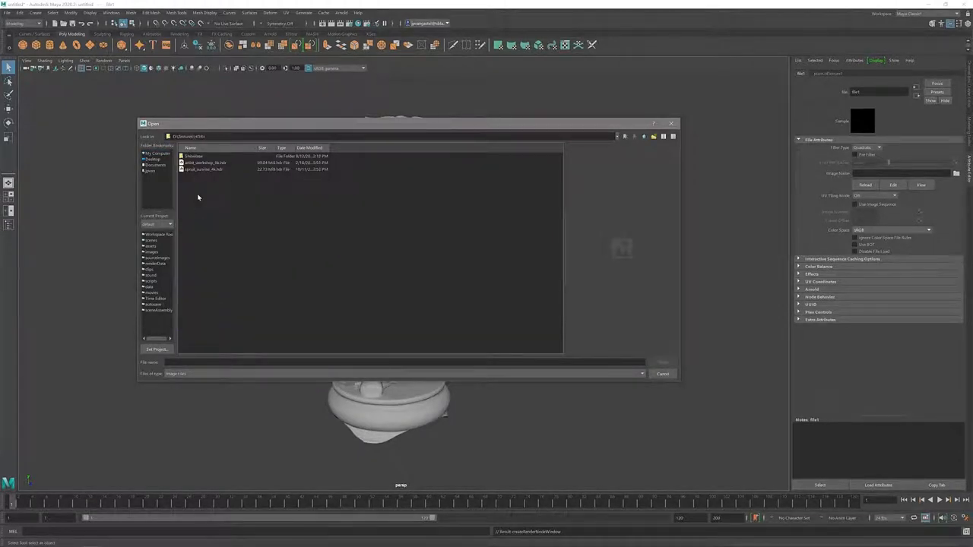
left_click(206, 162)
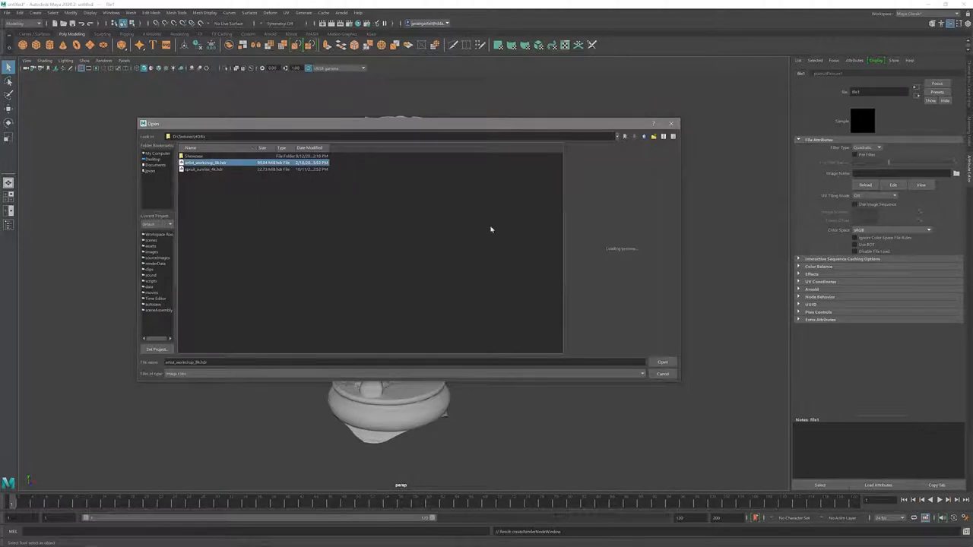
left_click(663, 362)
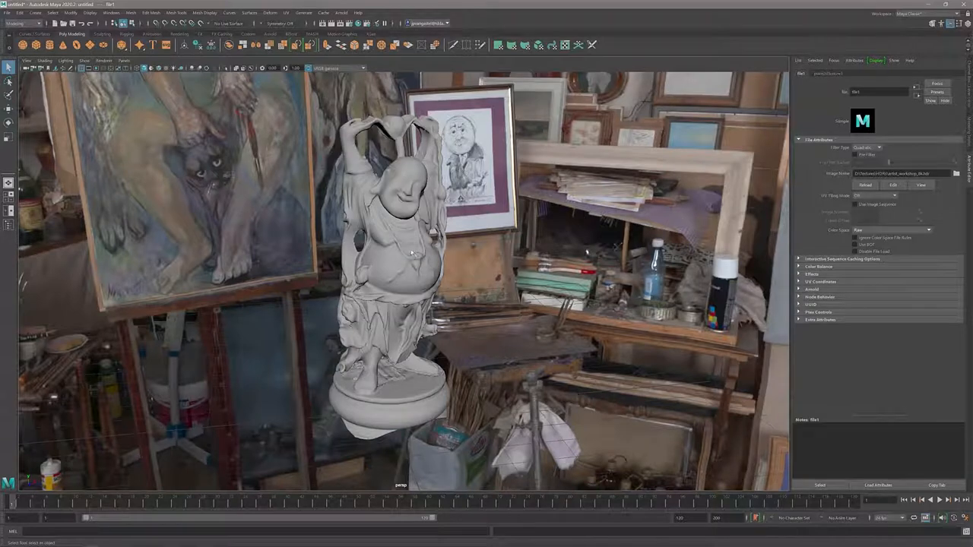
Assign a new aiStandardSurface material to the selected Buddha statue mesh.
left_click(395, 266)
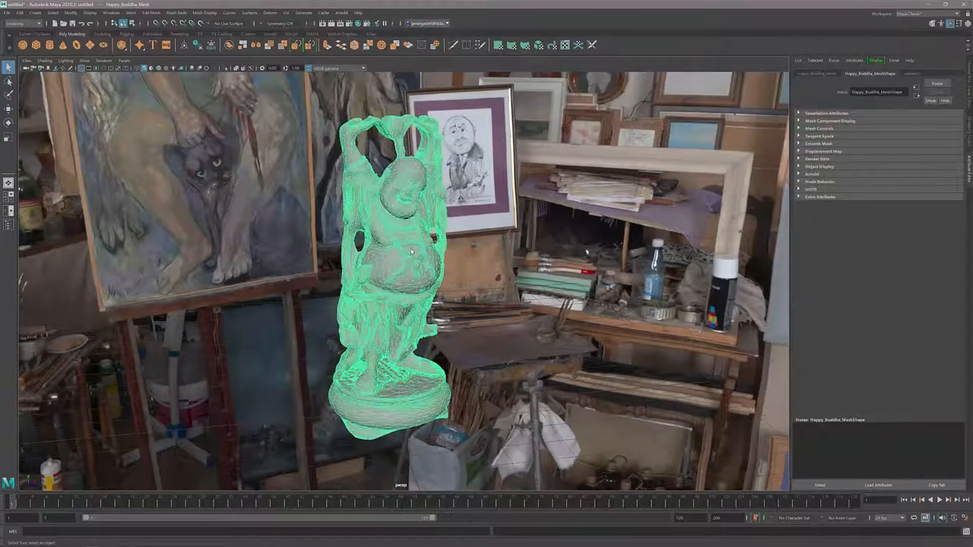
right_click(411, 251)
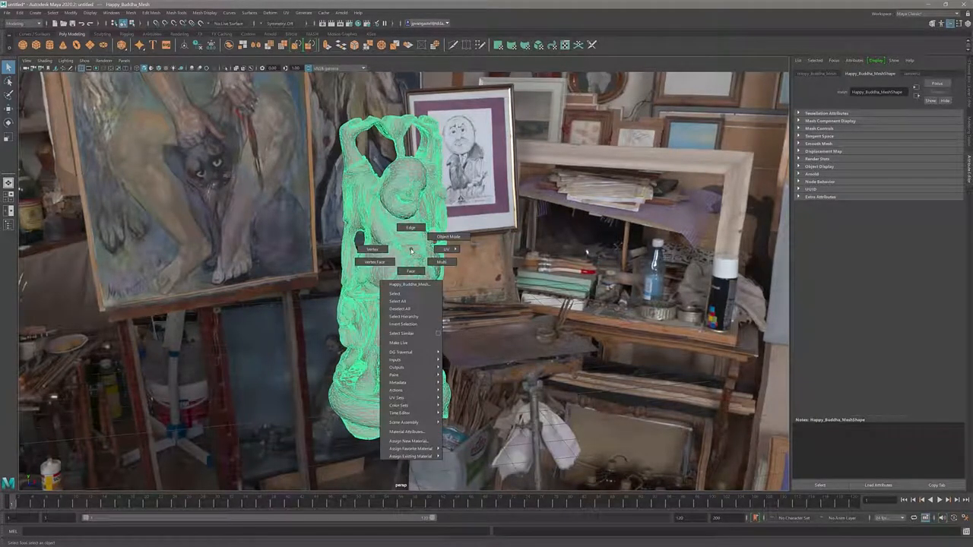
mouse_move(403, 333)
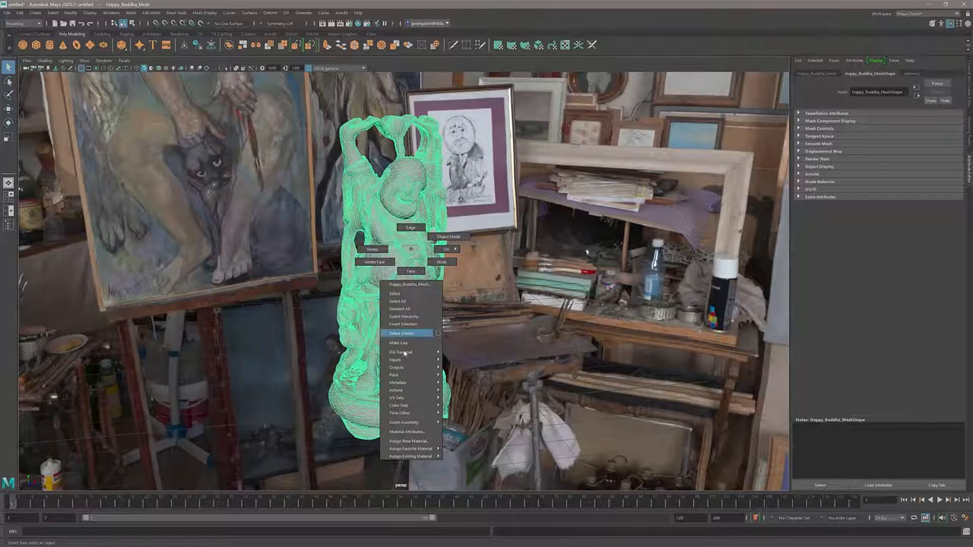
mouse_move(405, 422)
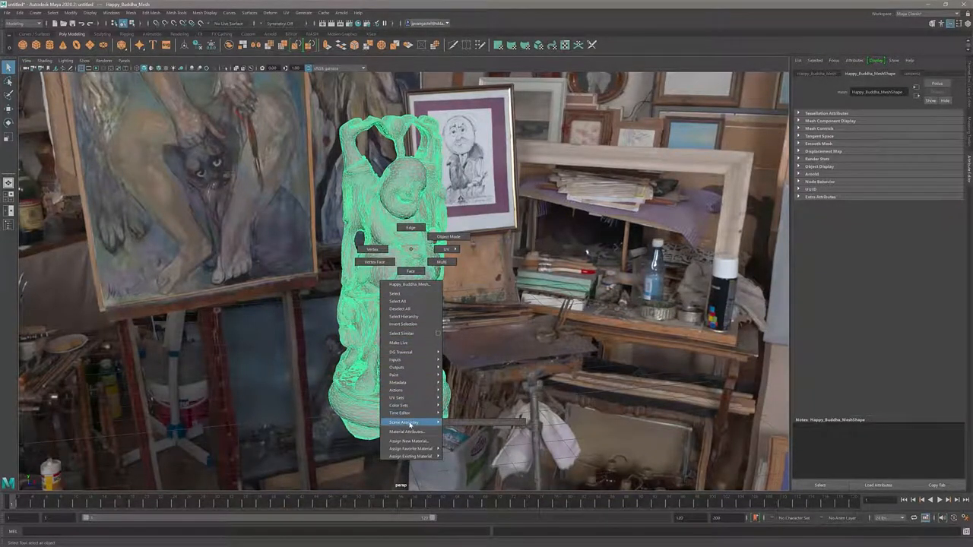
mouse_move(411, 441)
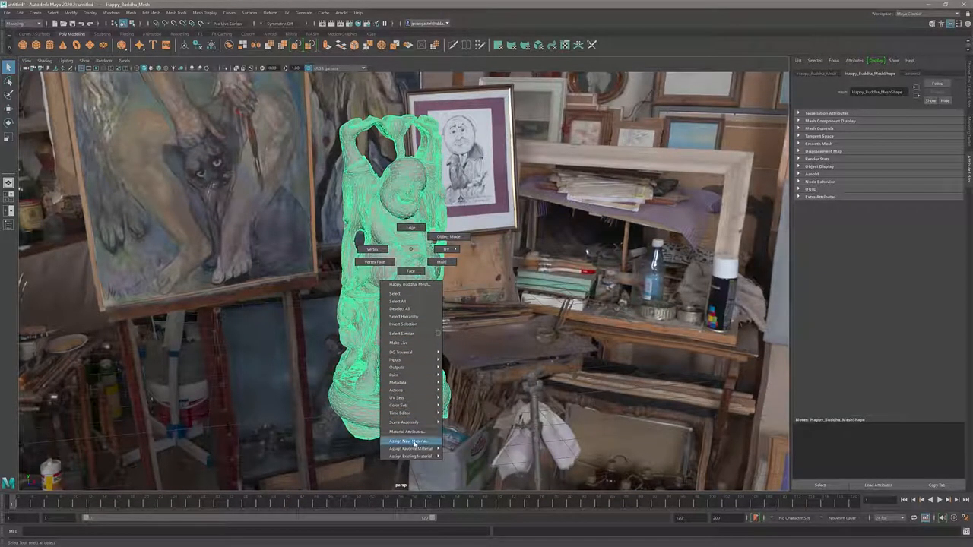
left_click(411, 448)
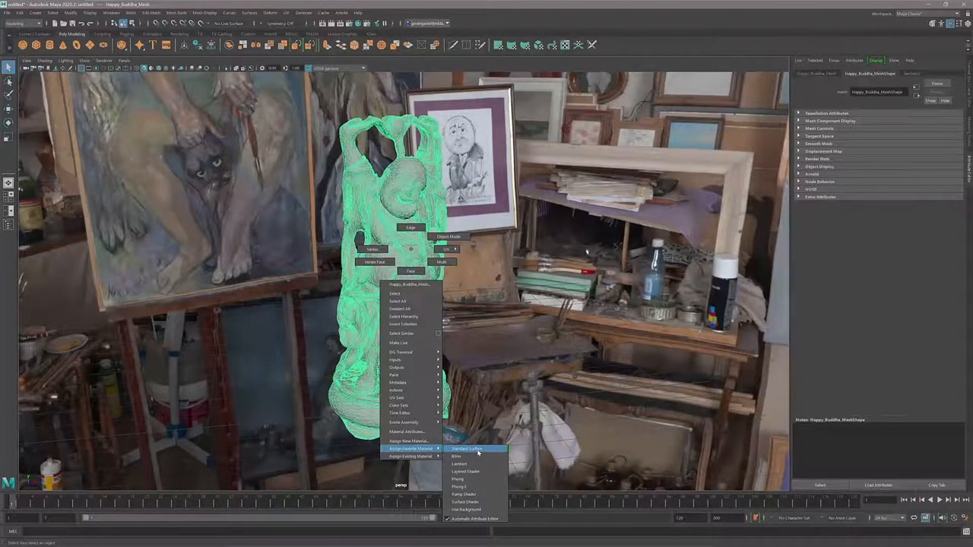
left_click(467, 449)
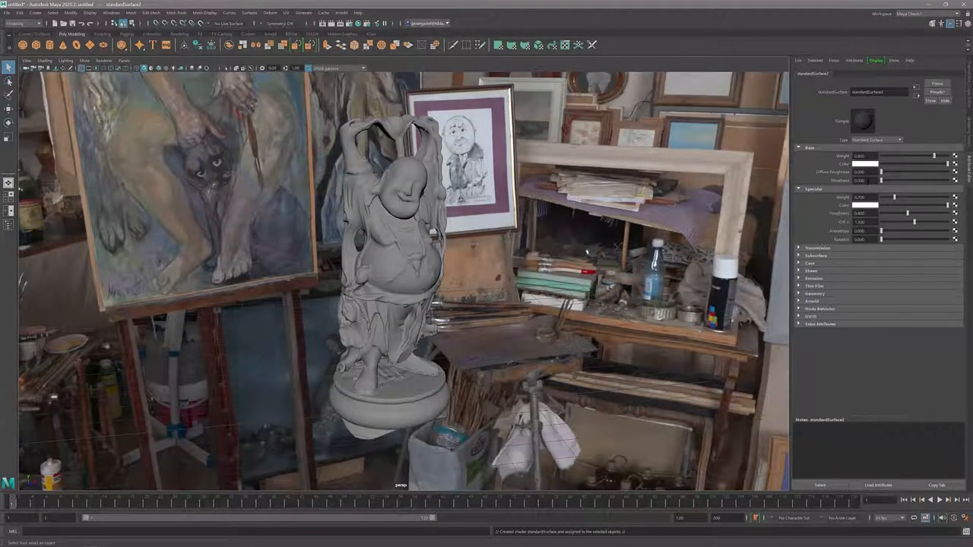
mouse_move(843, 179)
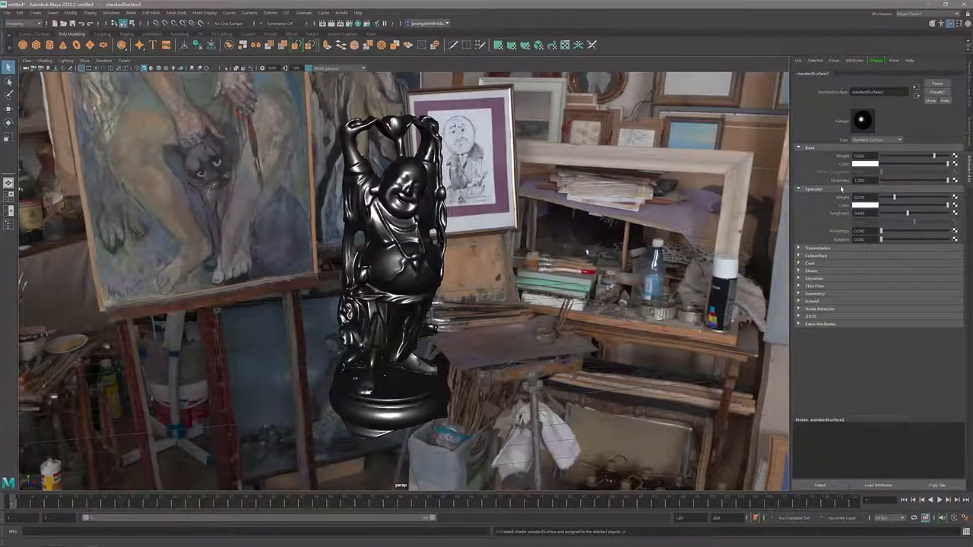
mouse_move(839, 182)
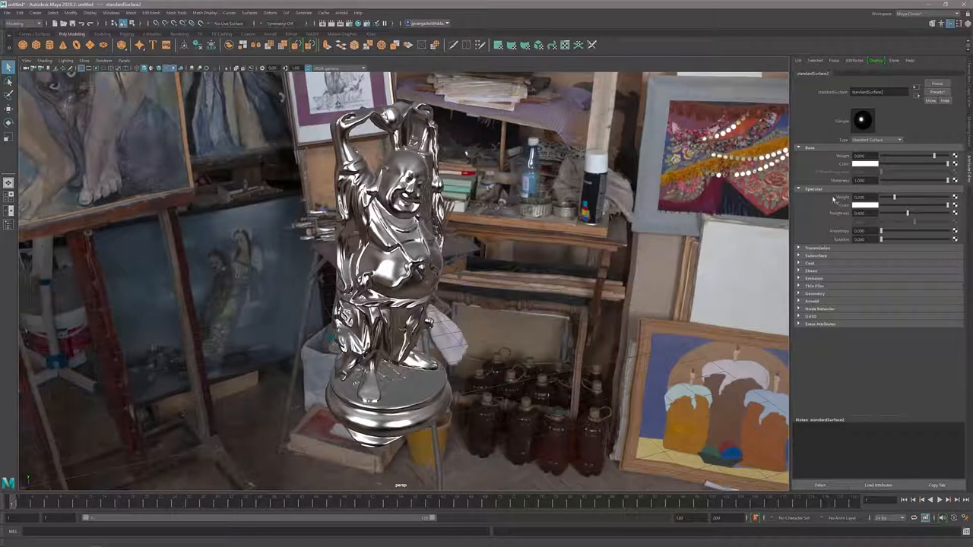
mouse_move(842, 198)
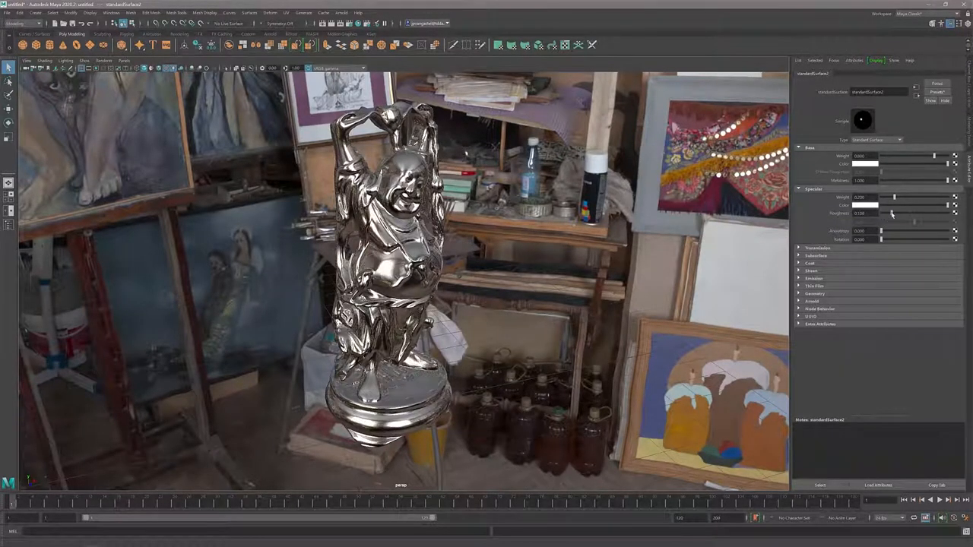
Adjust the Specular Roughness slider to soften the silver metal reflections into a brushed sheen.
left_click_drag(895, 222, 915, 222)
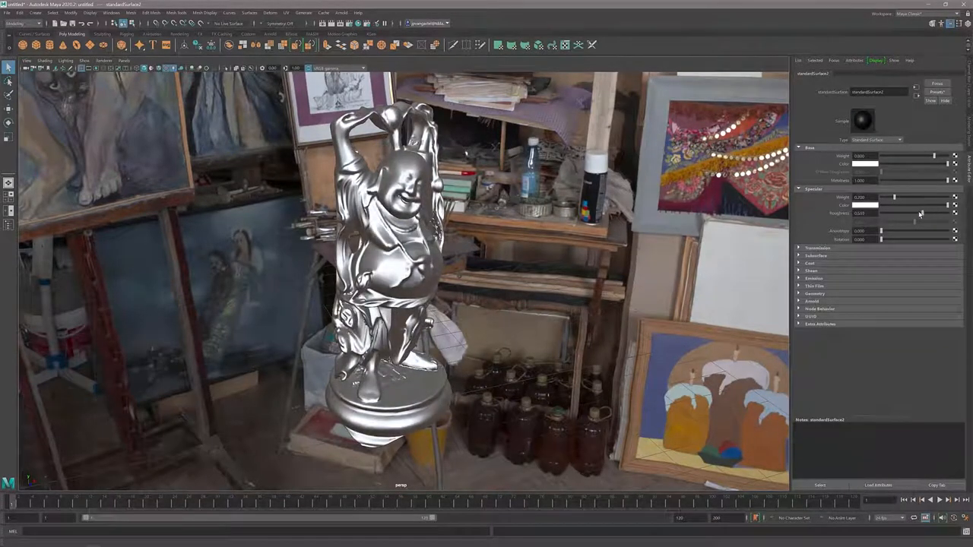
left_click_drag(915, 219, 894, 219)
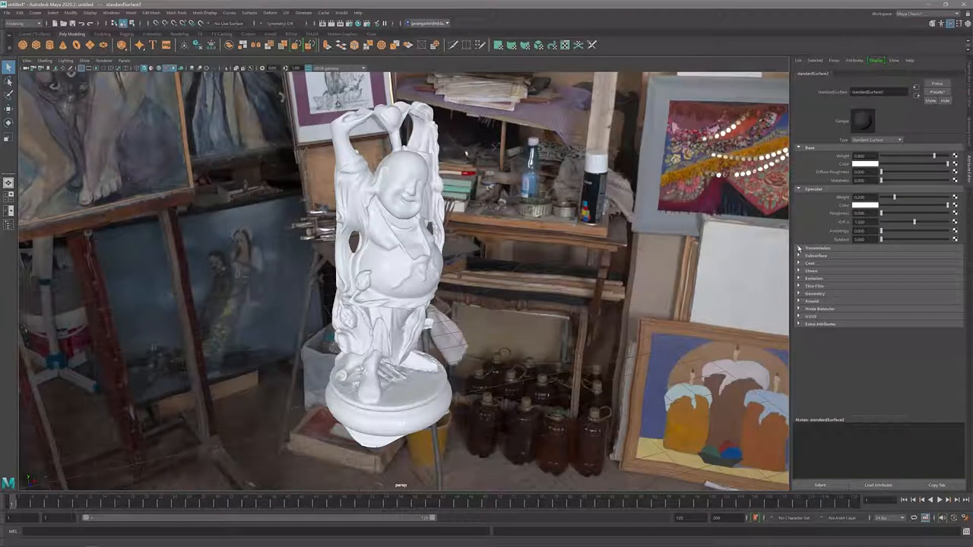
Expand the aiStandardSurface Transmission section and nudge one of its sliders.
left_click(800, 248)
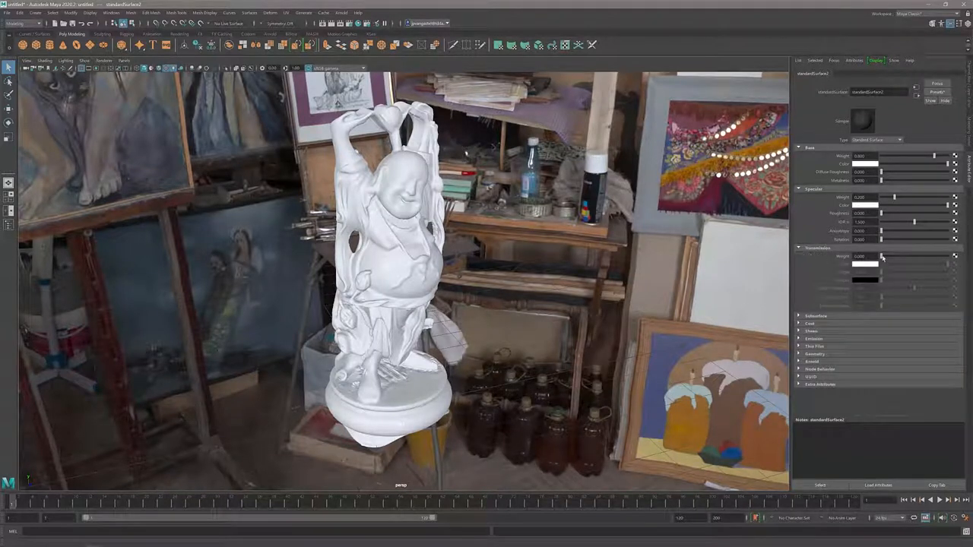
left_click_drag(882, 255, 912, 255)
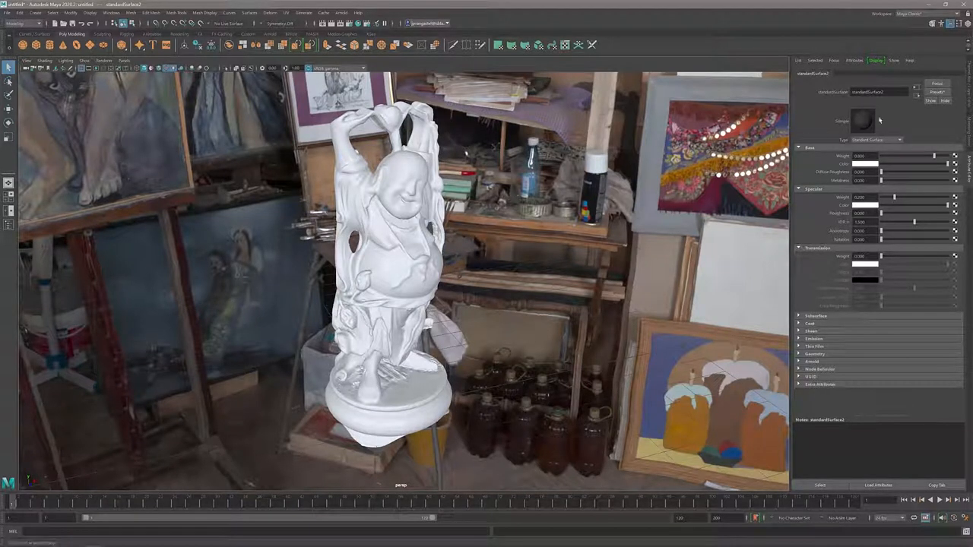
Apply the glossy turquoise preset to the statue, then swap it for the purple velvet preset.
left_click(936, 93)
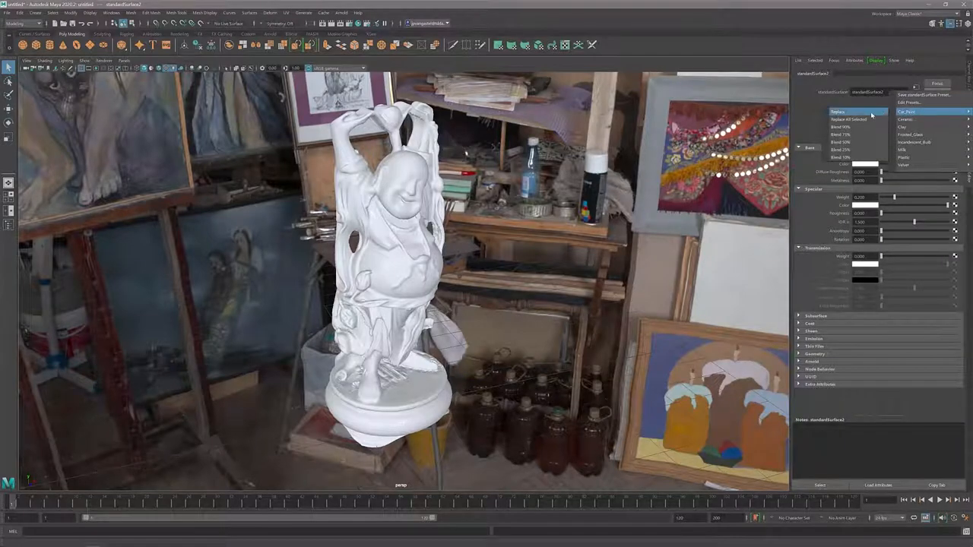
left_click(906, 119)
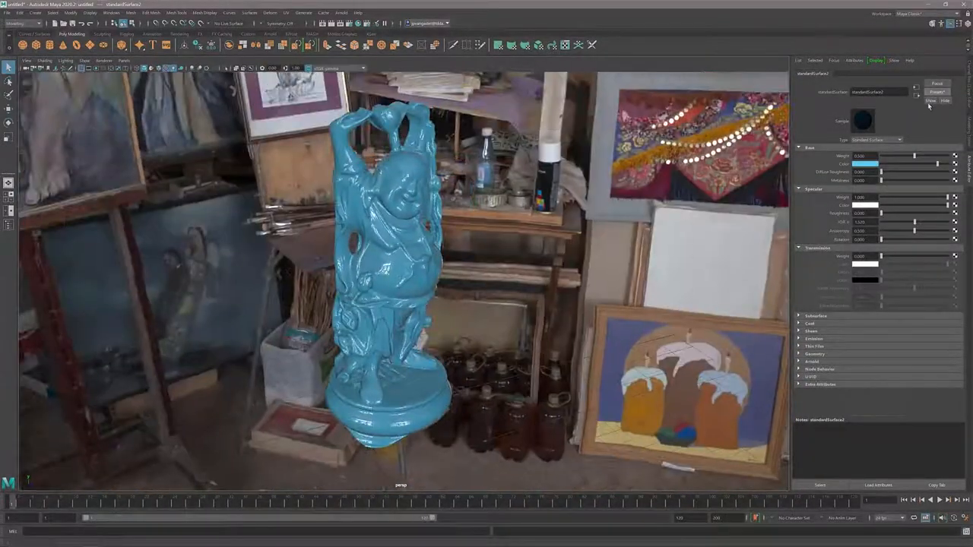
left_click(936, 92)
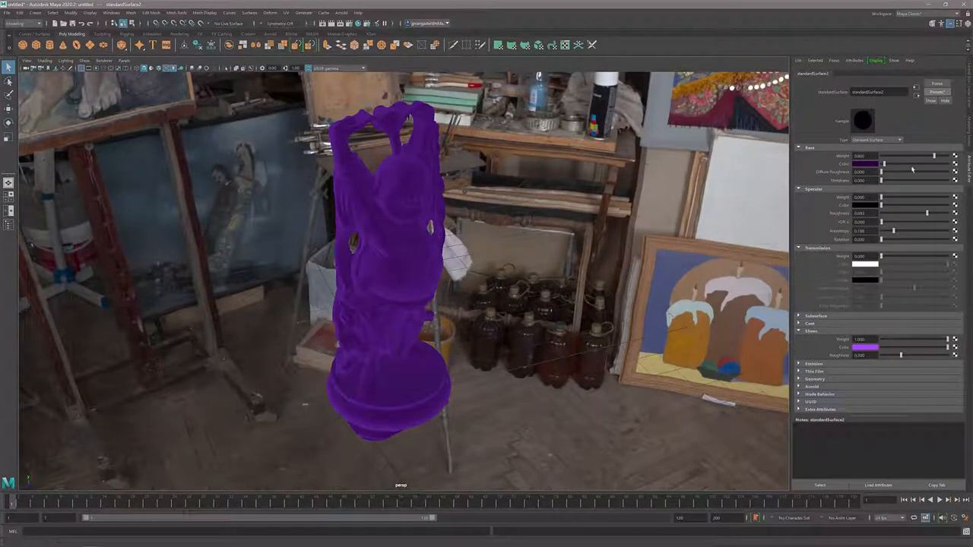
Replace the material with the pale white preset.
left_click(936, 91)
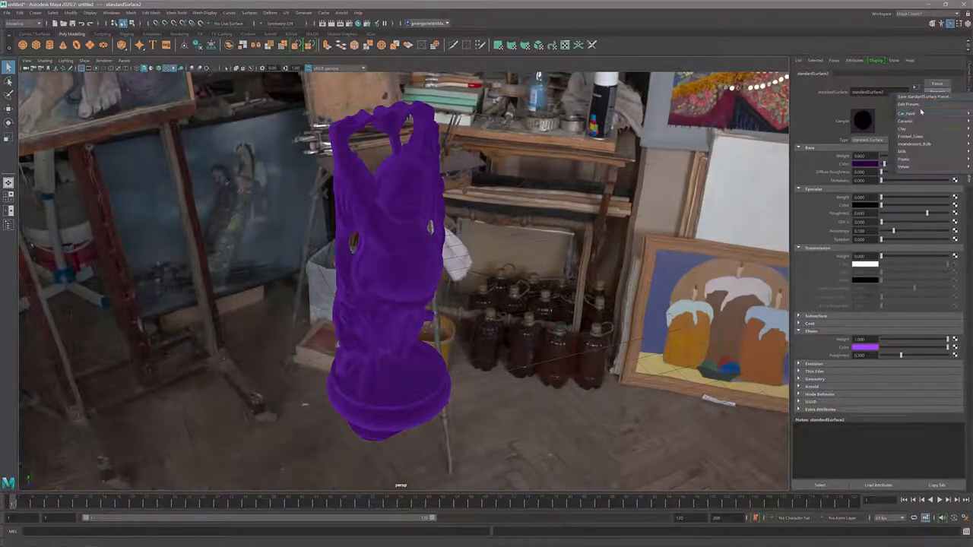
left_click(904, 128)
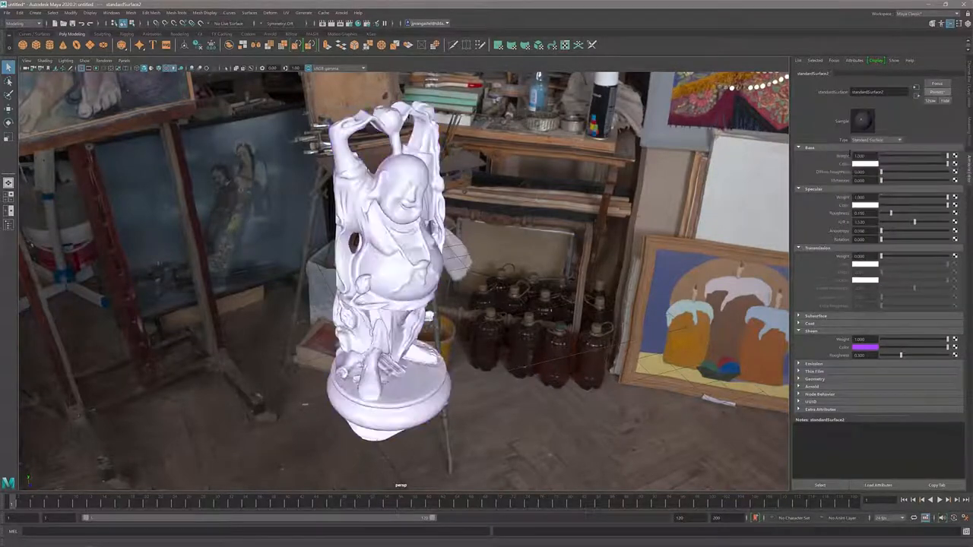